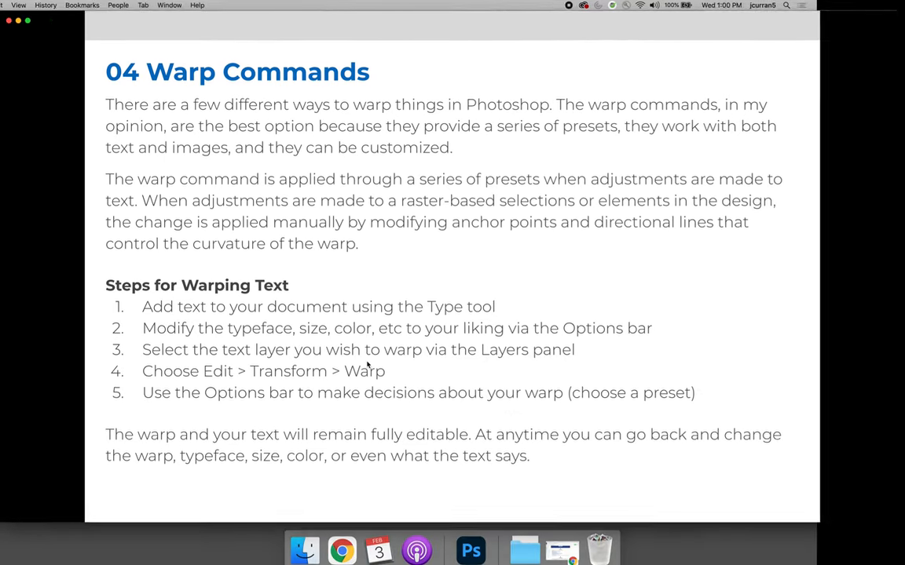
Step: Switch from the slides to the black-and-white rock photo document in Photoshop
{"action": "left_click", "coordinate": [469, 549]}
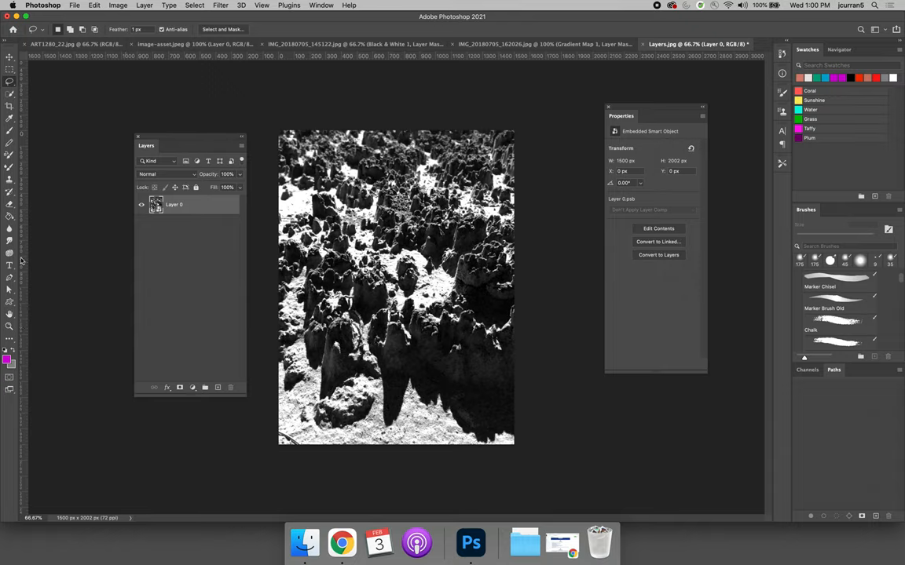
{"action": "mouse_move", "coordinate": [9, 270]}
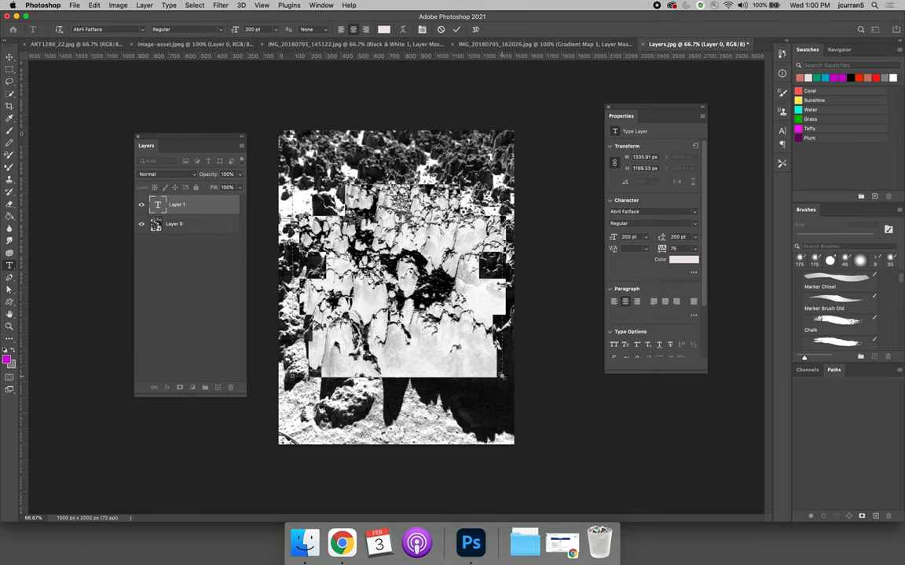
Step: Place point text reading 'Happy Birthday' in a bold black typeface over the rock photo
{"action": "type", "text": "Lorem ipsum dolor sit amet, consectetur adipiscing elit, sed do"}
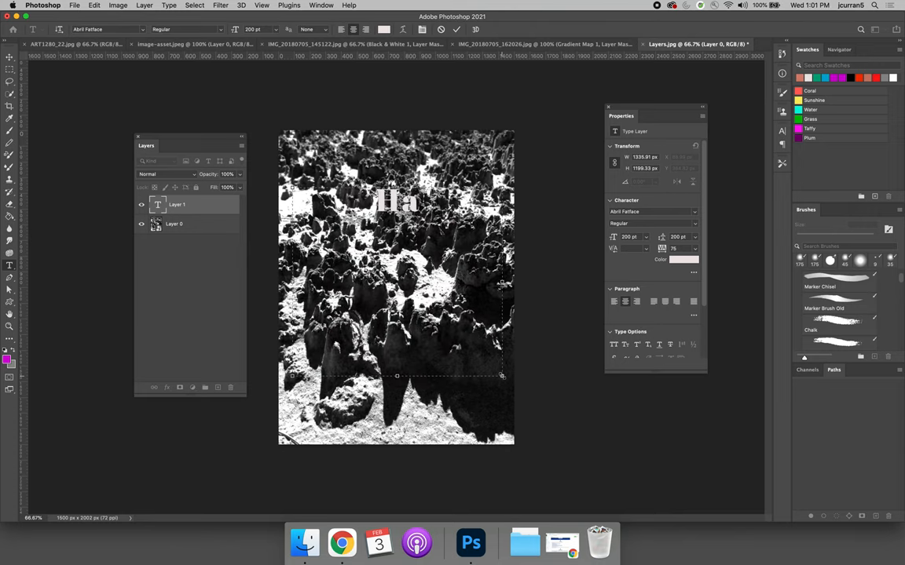
{"action": "type", "text": "Happy Birthday!"}
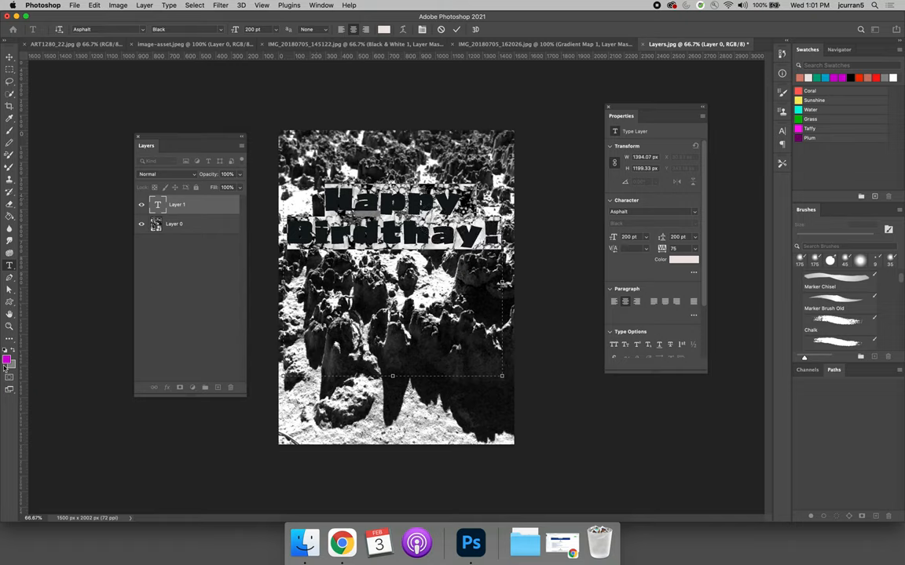
Step: Colour the greeting bright green and rewrite it as 'HAPPY BIRTHDAY!' in capitals, then commit
{"action": "left_click", "coordinate": [6, 366]}
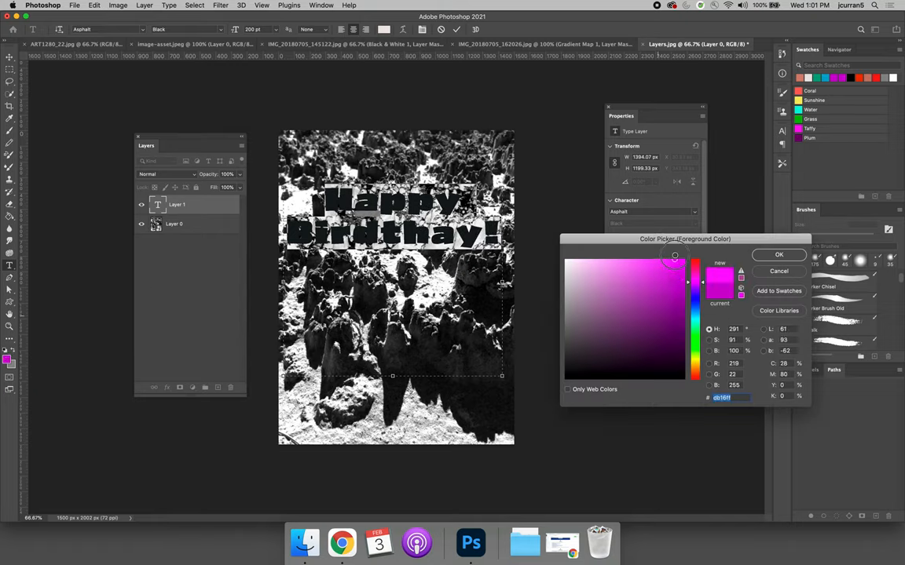
{"action": "left_click", "coordinate": [777, 254]}
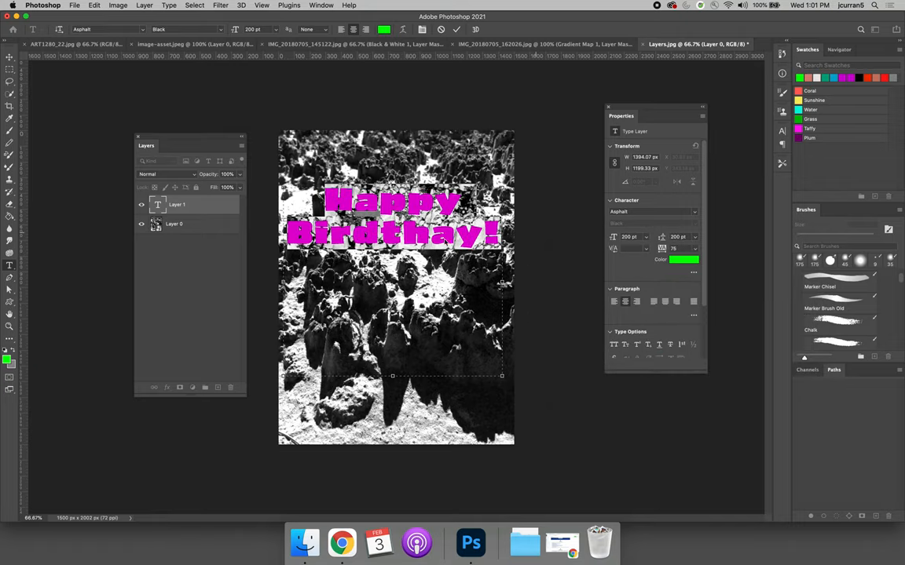
{"action": "double_click", "coordinate": [405, 232]}
{"action": "type", "text": "HAPPY"}
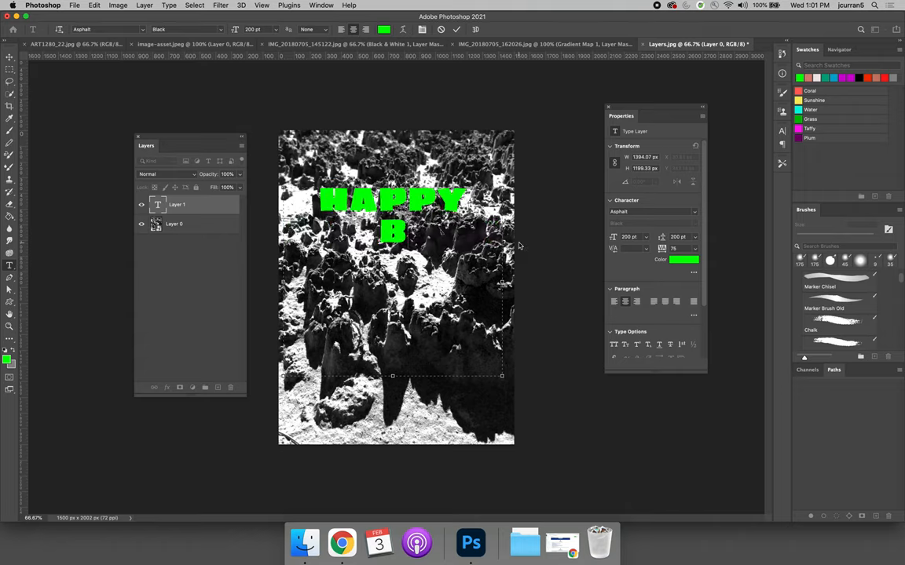
{"action": "type", "text": "IRTH-"}
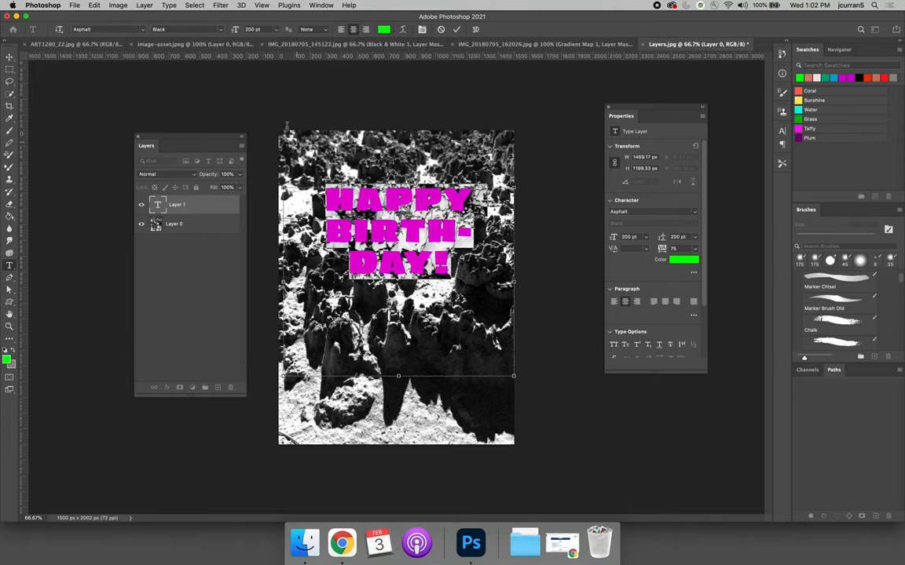
{"action": "left_click", "coordinate": [273, 38]}
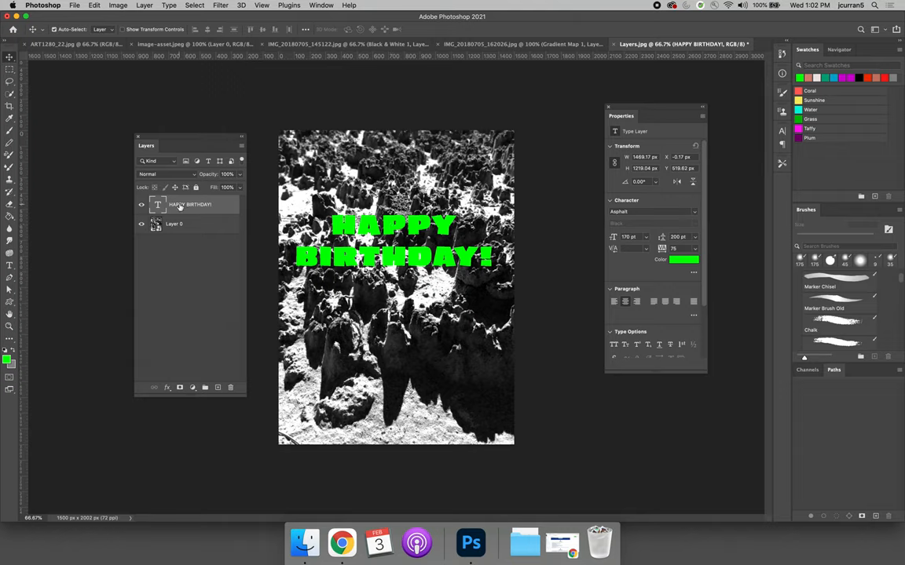
Step: Add a black Stroke layer effect outlining the green text
{"action": "left_click", "coordinate": [166, 386]}
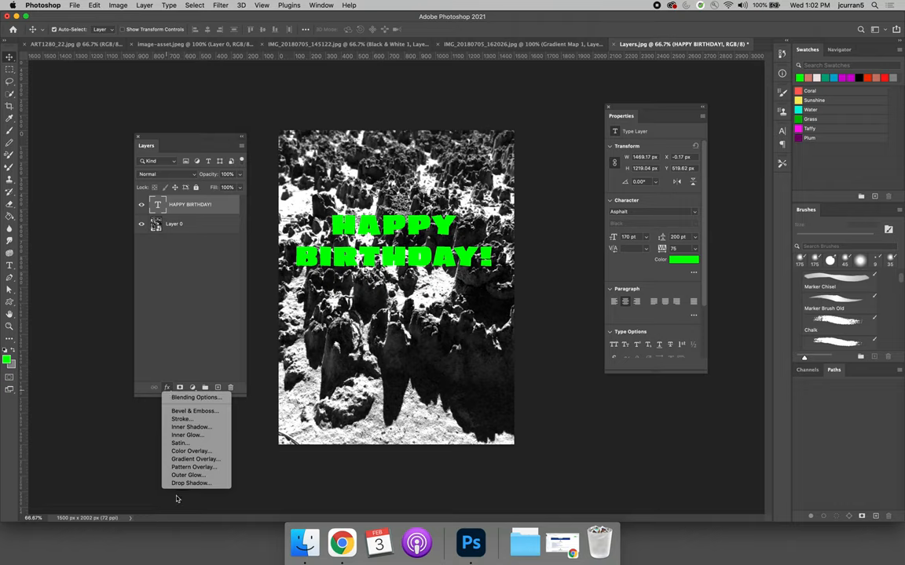
{"action": "left_click", "coordinate": [198, 323]}
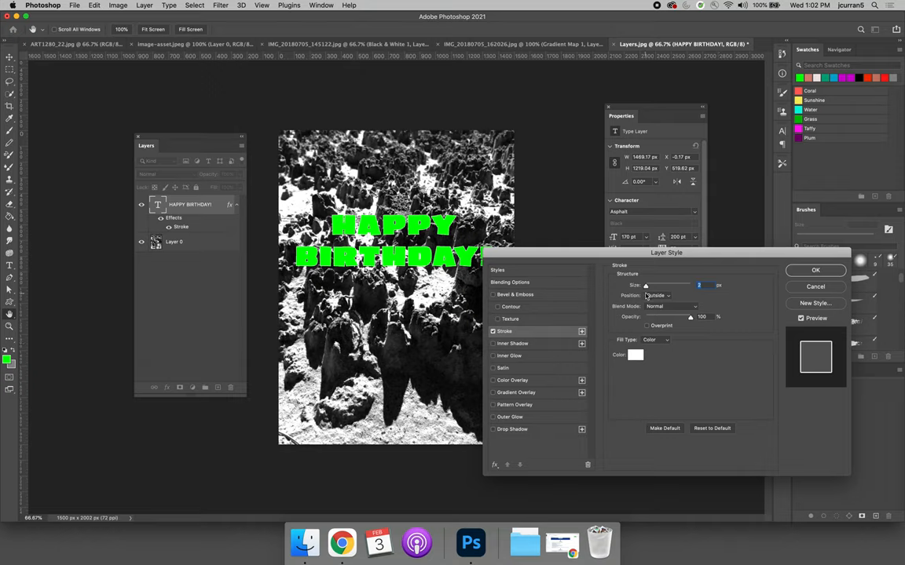
{"action": "left_click", "coordinate": [635, 355]}
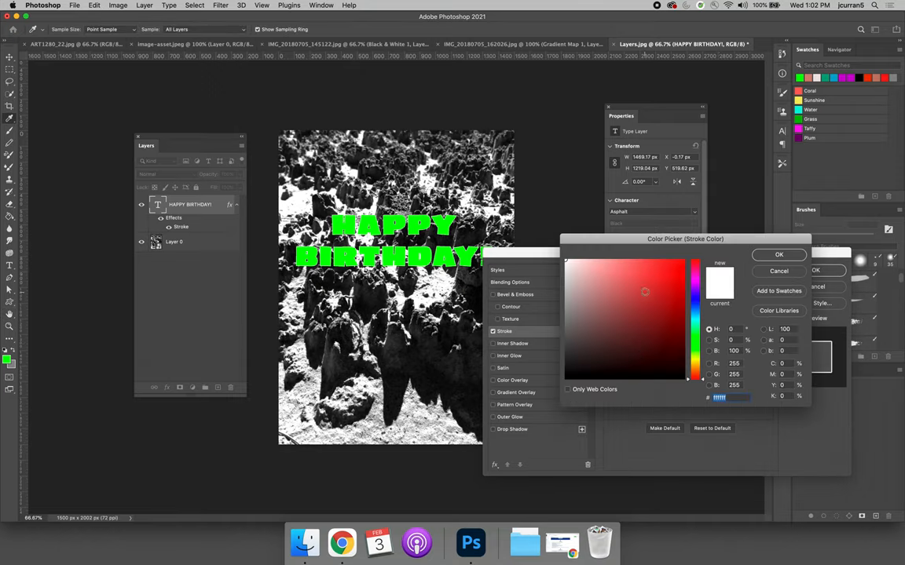
{"action": "left_click", "coordinate": [566, 381]}
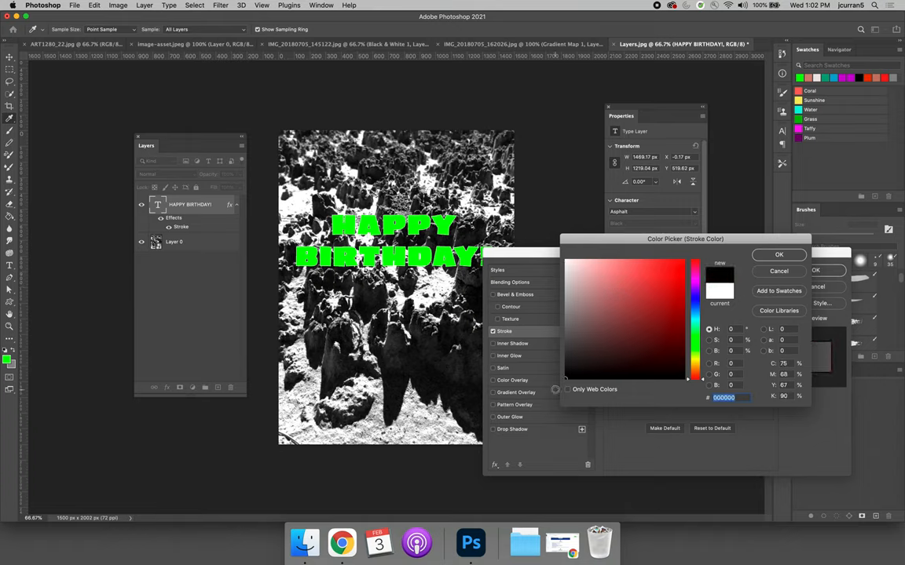
{"action": "left_click", "coordinate": [779, 254]}
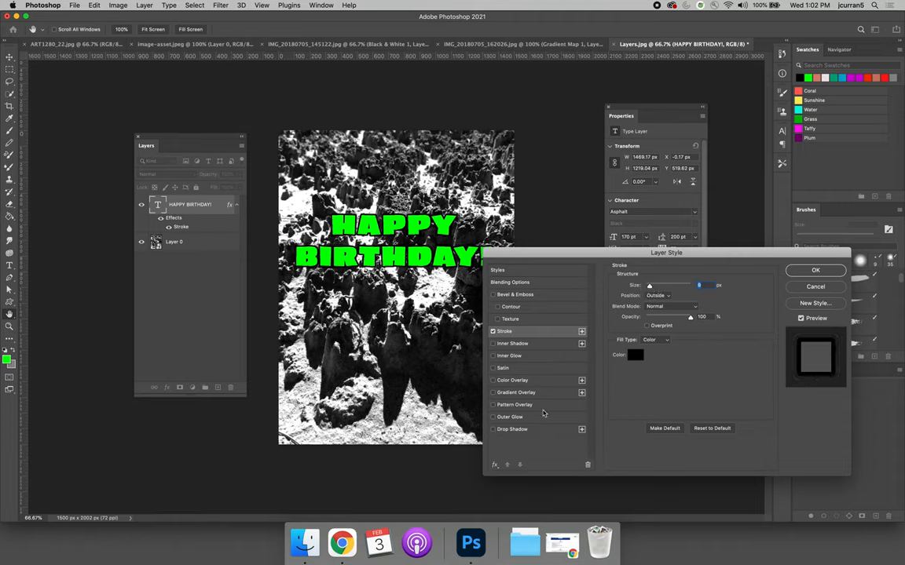
Step: Enable an Outer Glow with a magenta colour and confirm the layer style
{"action": "left_click", "coordinate": [509, 416]}
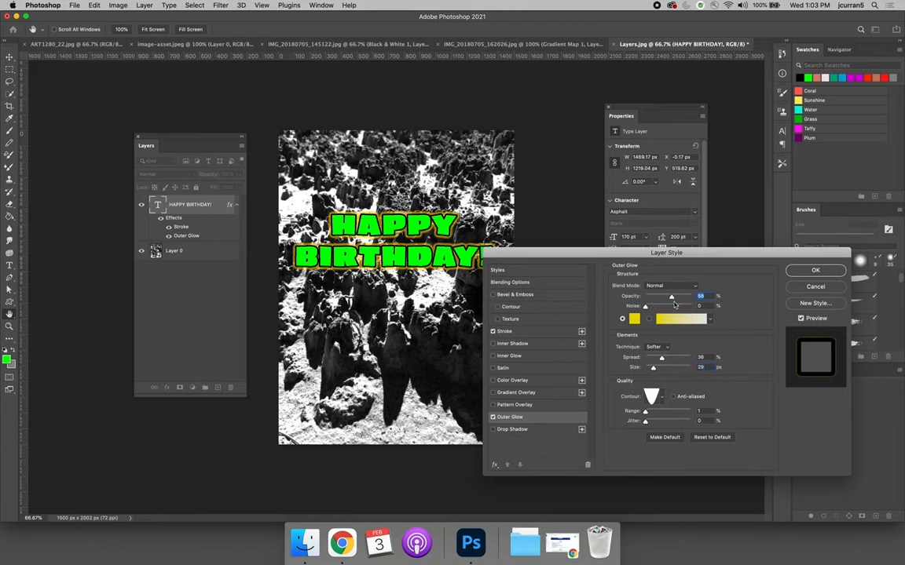
{"action": "left_click", "coordinate": [631, 320]}
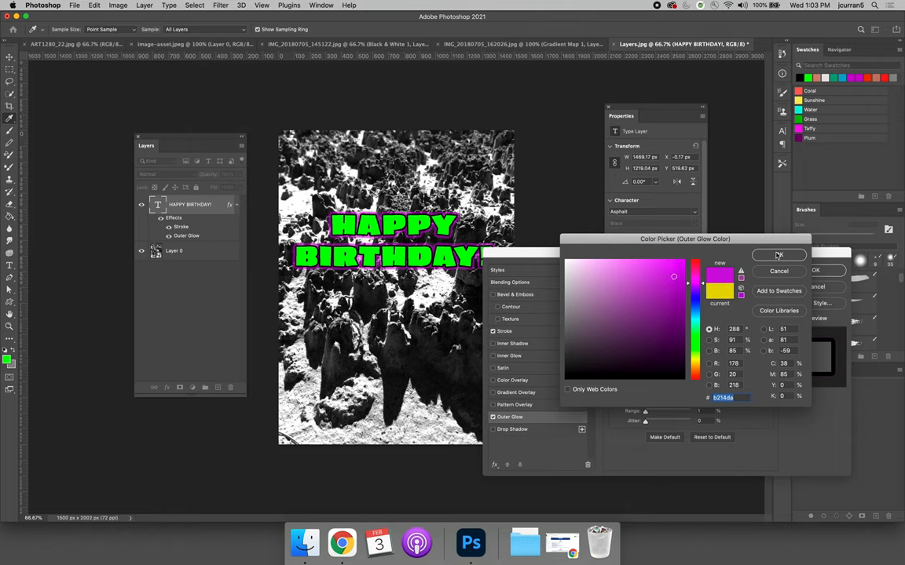
{"action": "left_click", "coordinate": [779, 254]}
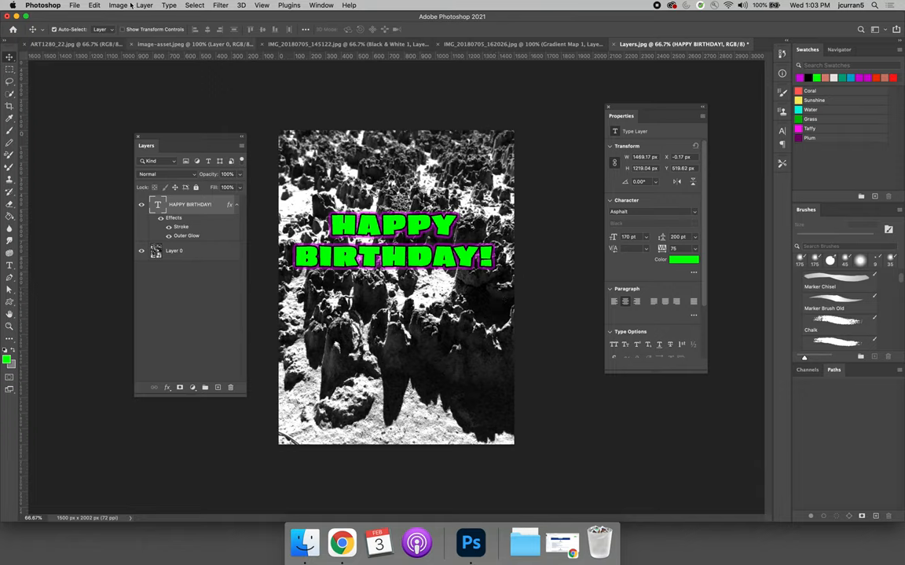
Step: Warp the text with the Wave style, then switch to a different warp style
{"action": "left_click", "coordinate": [92, 6]}
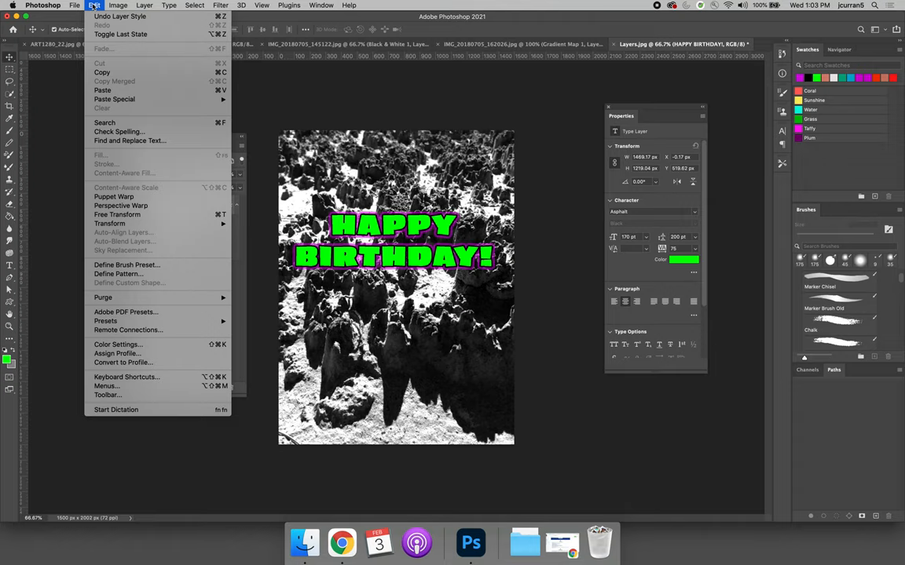
{"action": "mouse_move", "coordinate": [110, 223]}
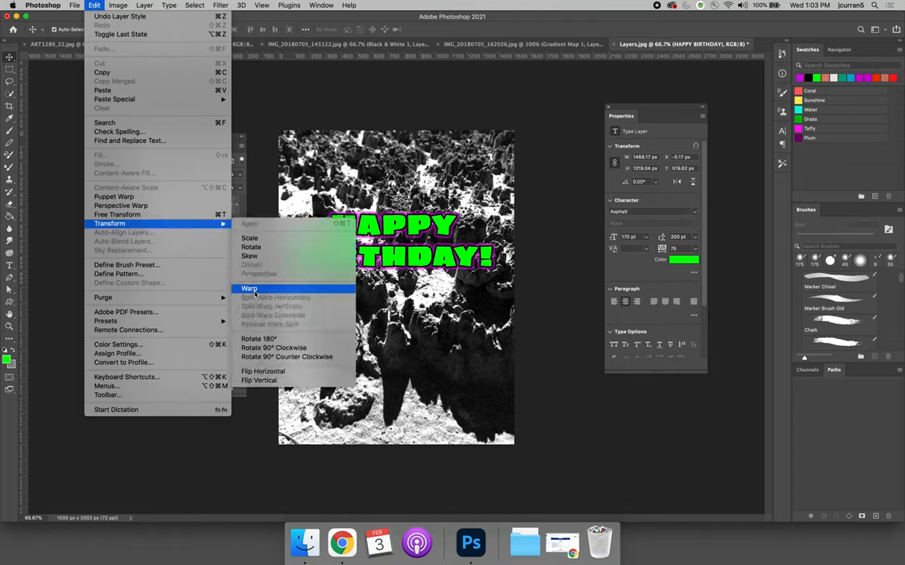
{"action": "mouse_move", "coordinate": [267, 289]}
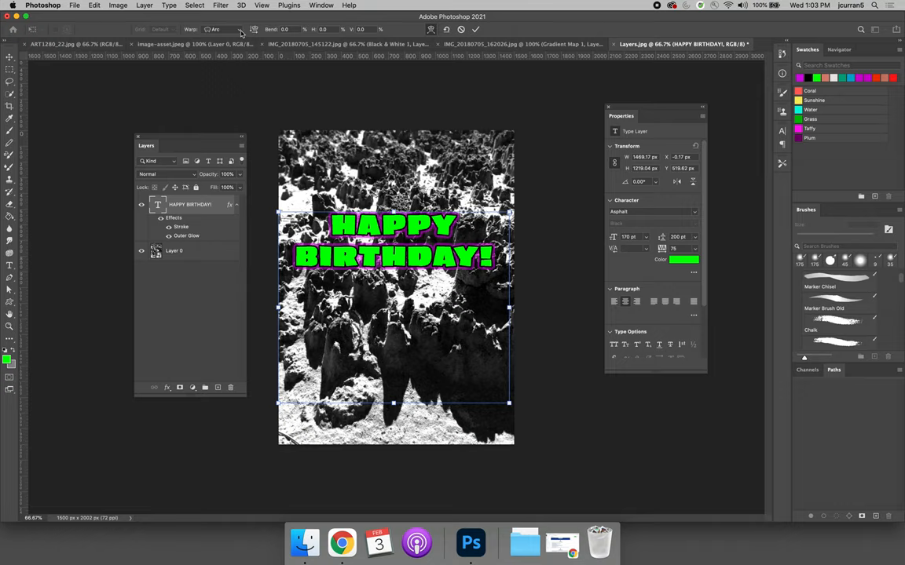
{"action": "left_click", "coordinate": [238, 33]}
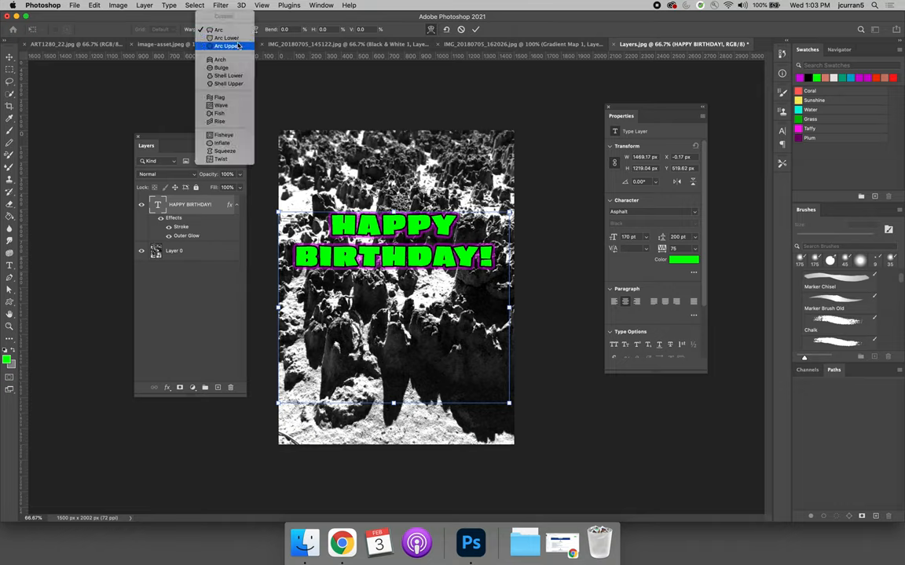
{"action": "mouse_move", "coordinate": [219, 103]}
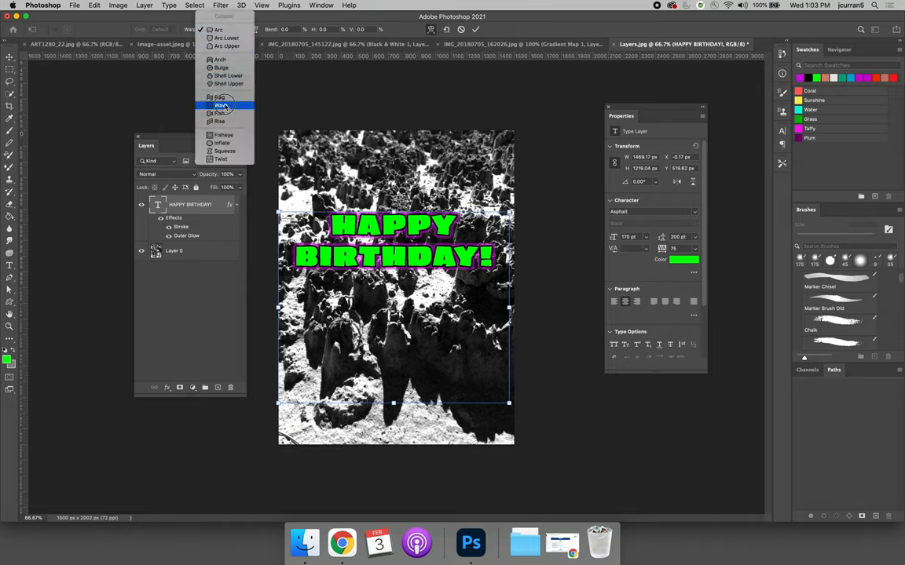
{"action": "left_click", "coordinate": [218, 103]}
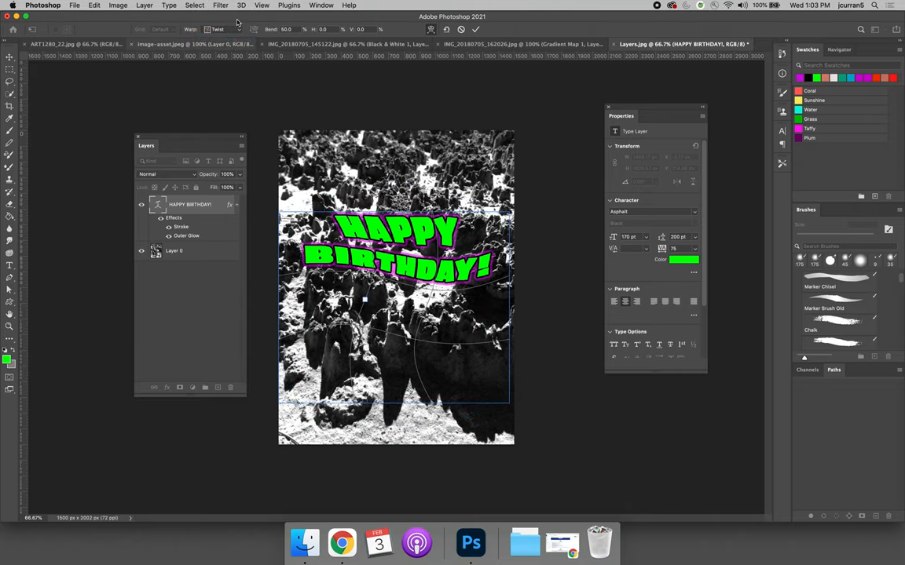
{"action": "left_click", "coordinate": [218, 31]}
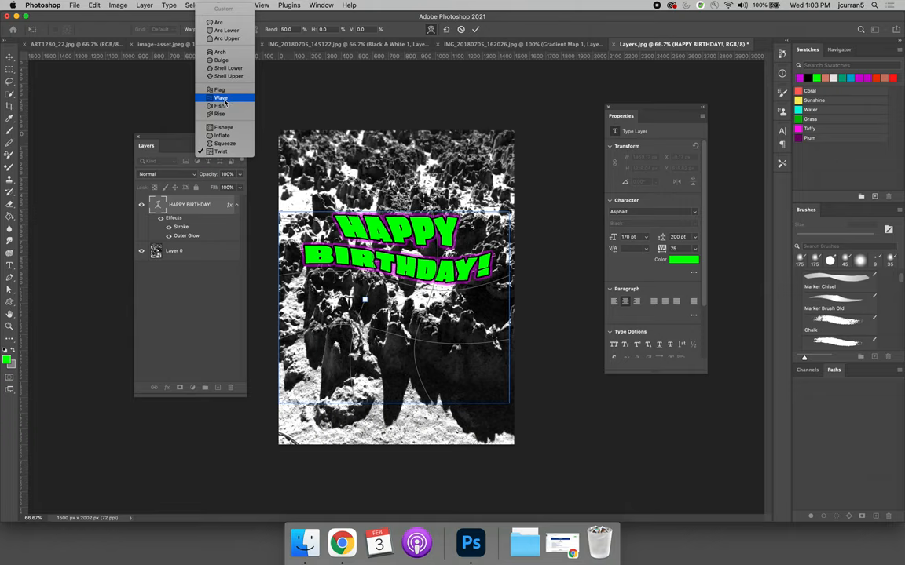
{"action": "left_click", "coordinate": [227, 75]}
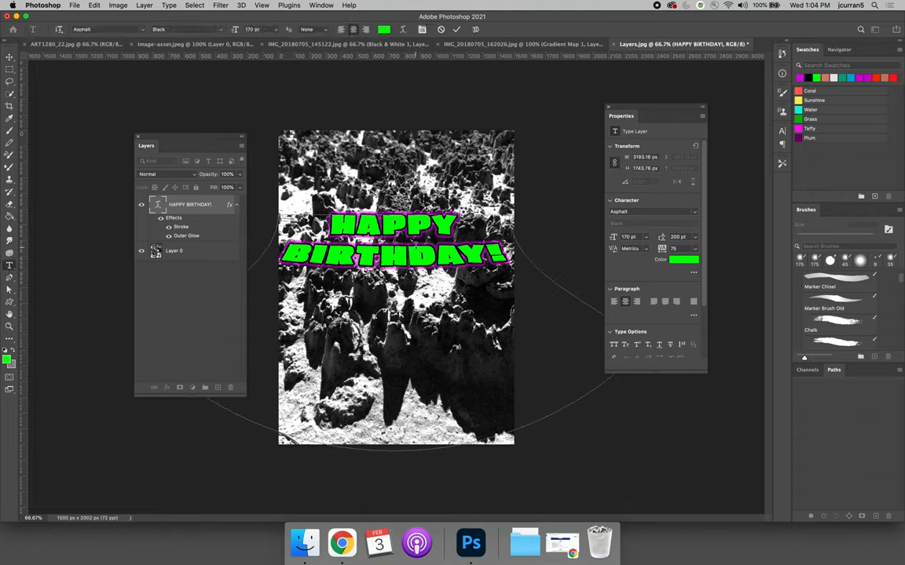
Step: Add an extra 'UNCLE JOH' line before stepping back to the plain text state
{"action": "type", "text": "UNCLE"}
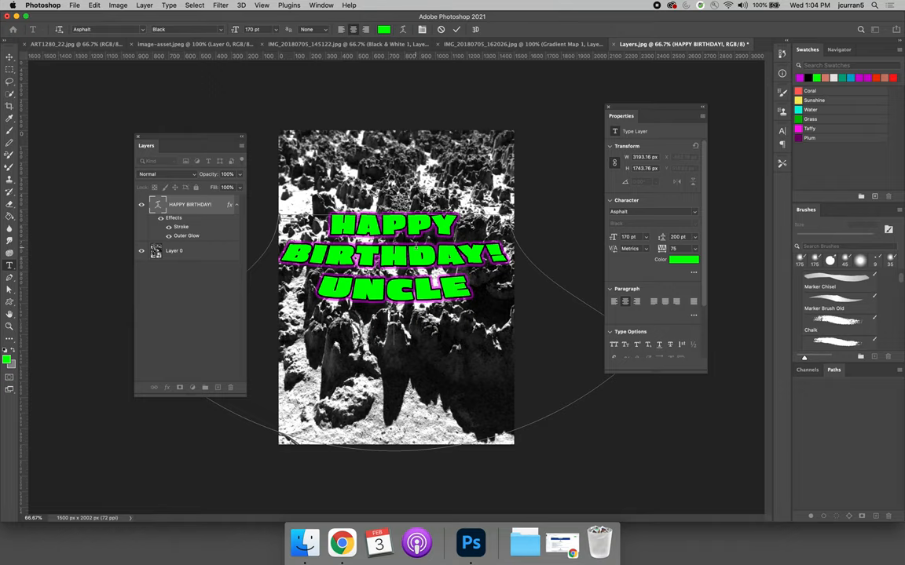
{"action": "type", "text": "JOH"}
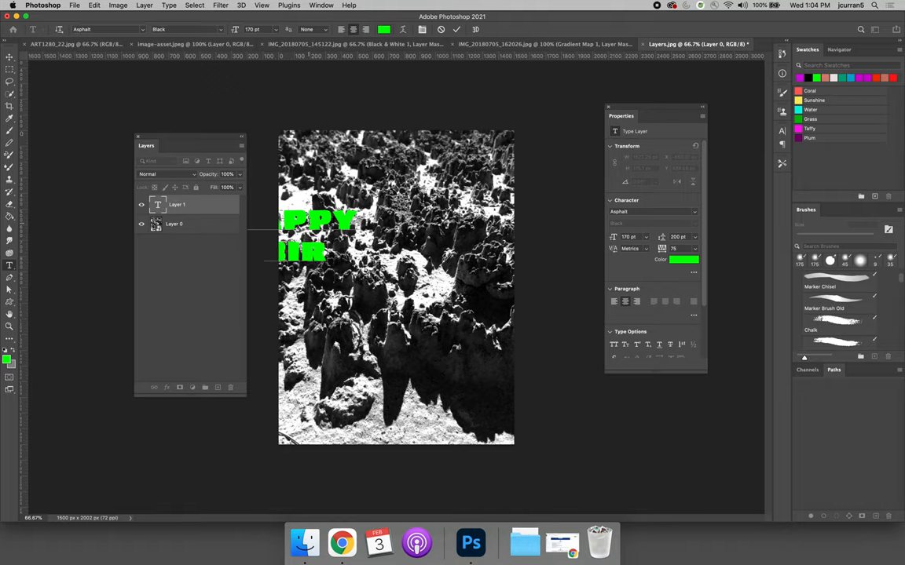
Step: Finish the 'HDAY!' text and start Edit > Transform > Warp, trying an arched style
{"action": "type", "text": "HDAY!"}
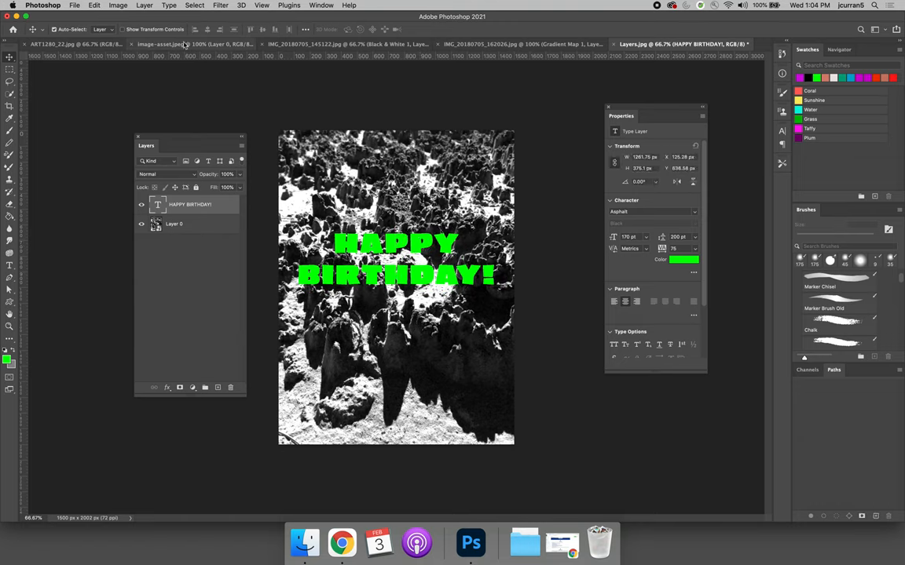
{"action": "left_click", "coordinate": [75, 6]}
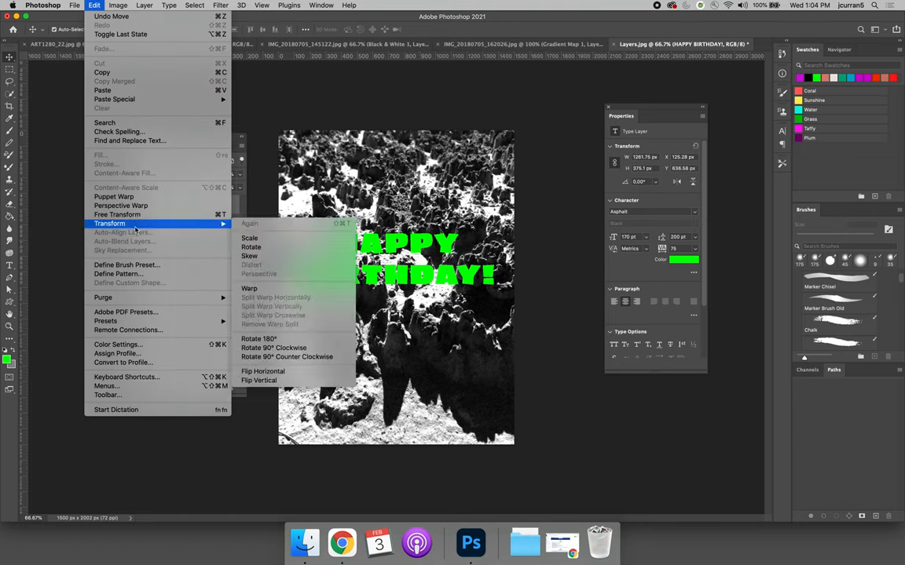
{"action": "mouse_move", "coordinate": [248, 289]}
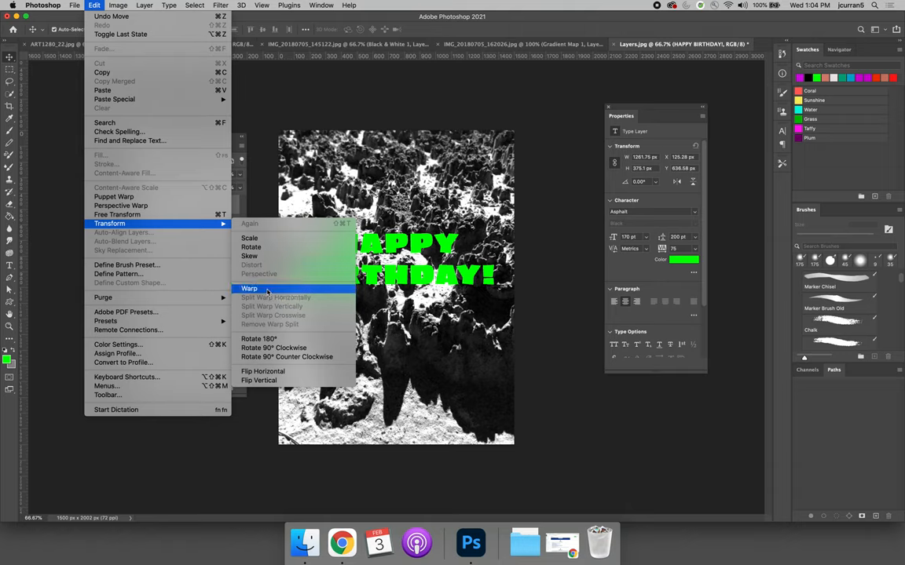
{"action": "left_click", "coordinate": [248, 289]}
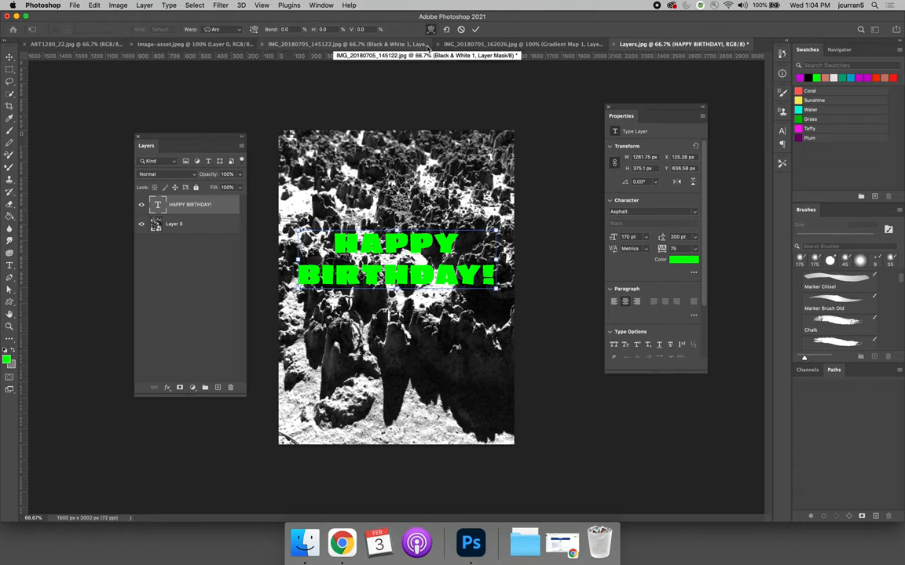
{"action": "left_click", "coordinate": [228, 28]}
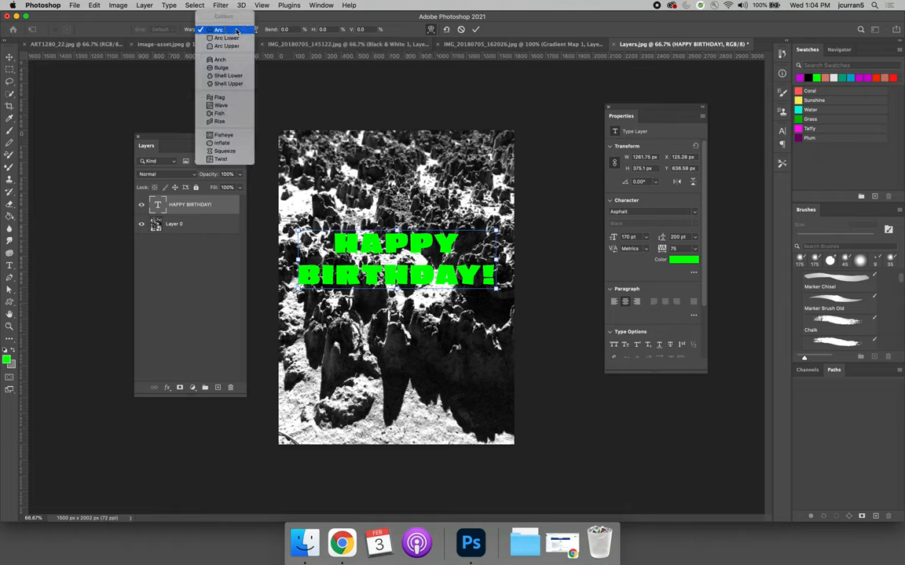
{"action": "left_click", "coordinate": [228, 48]}
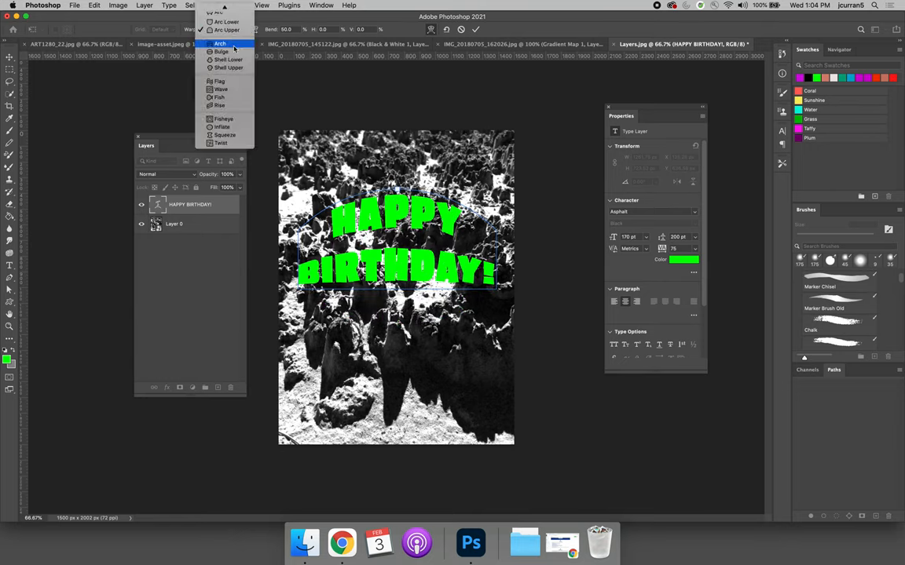
Step: Try further warp shapes and settle on the Twist style for the text
{"action": "left_click", "coordinate": [216, 37]}
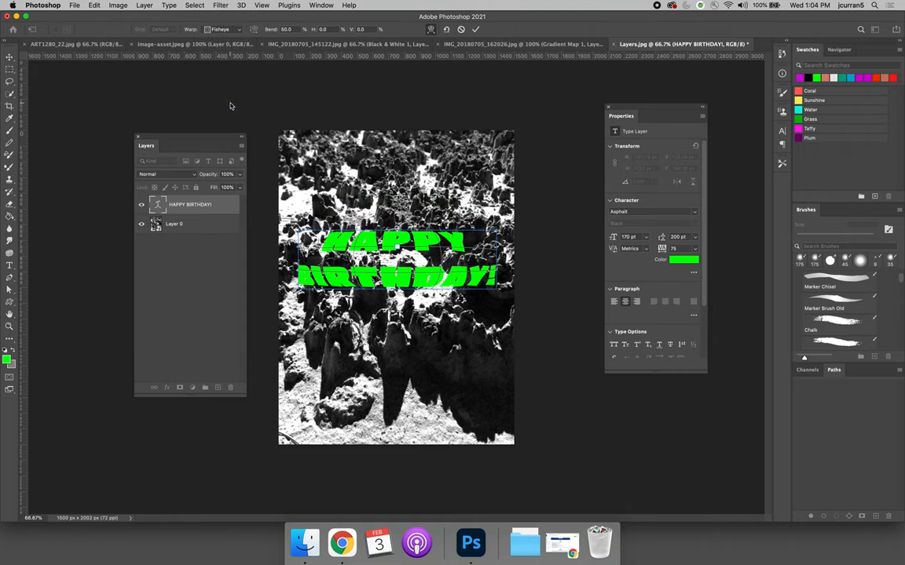
{"action": "left_click", "coordinate": [228, 53]}
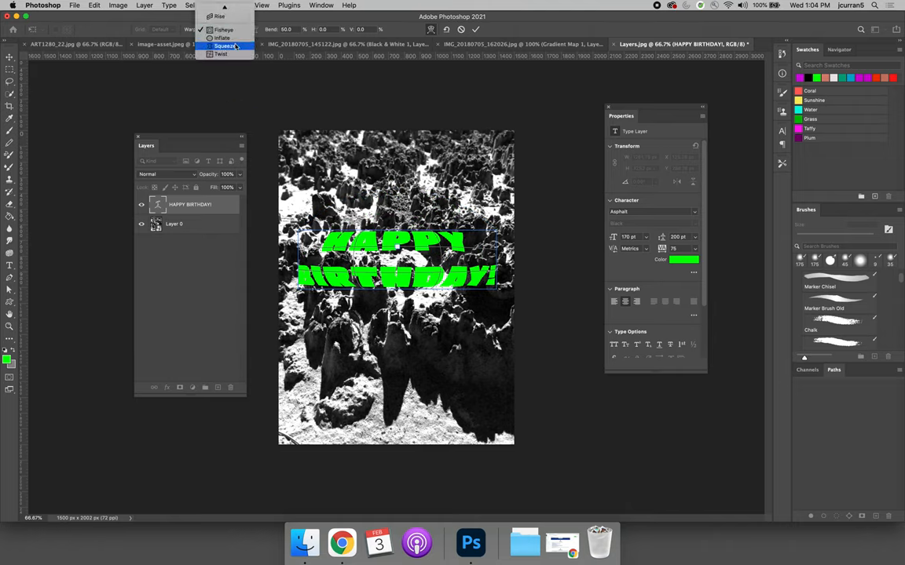
{"action": "left_click", "coordinate": [212, 39]}
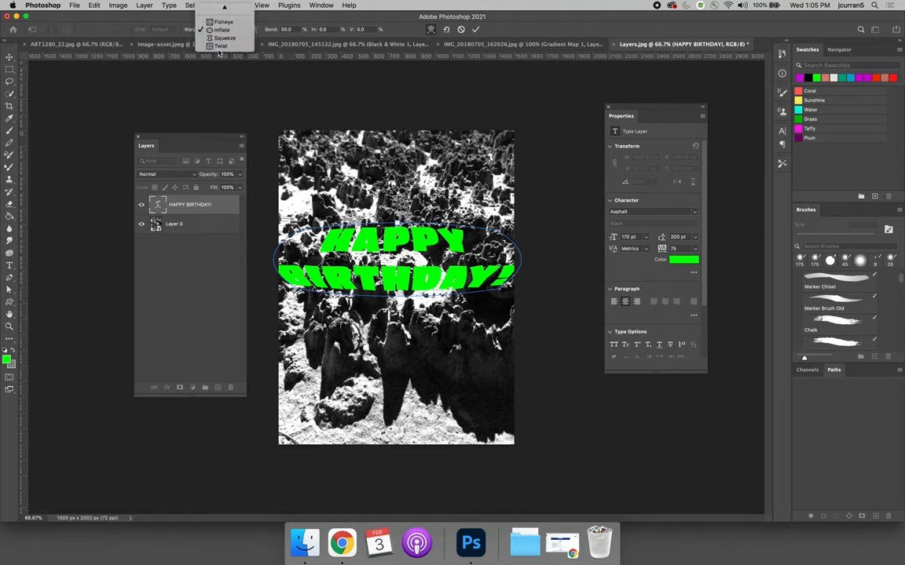
{"action": "left_click", "coordinate": [226, 44]}
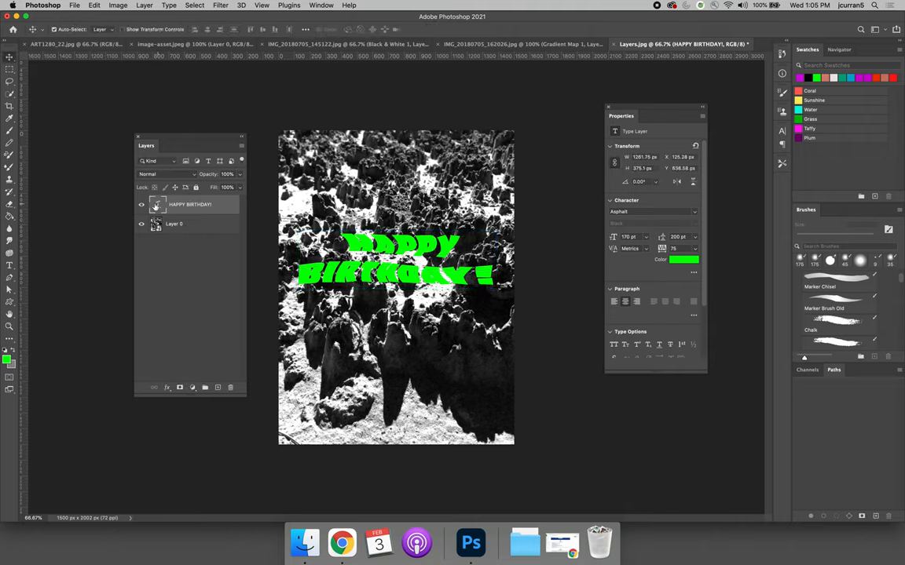
Step: Reapply the black Stroke and magenta Outer Glow layer effects to the twisted text
{"action": "left_click", "coordinate": [167, 386]}
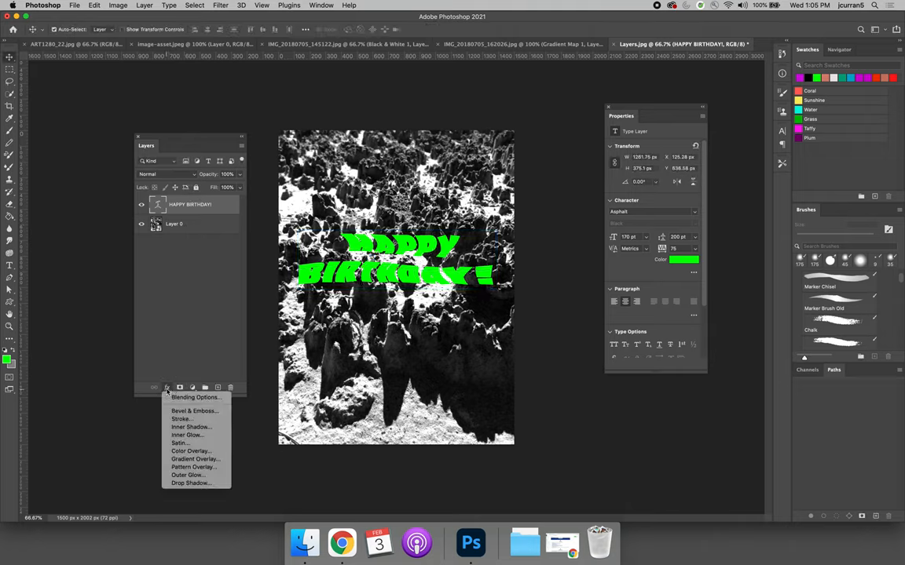
{"action": "mouse_move", "coordinate": [187, 435]}
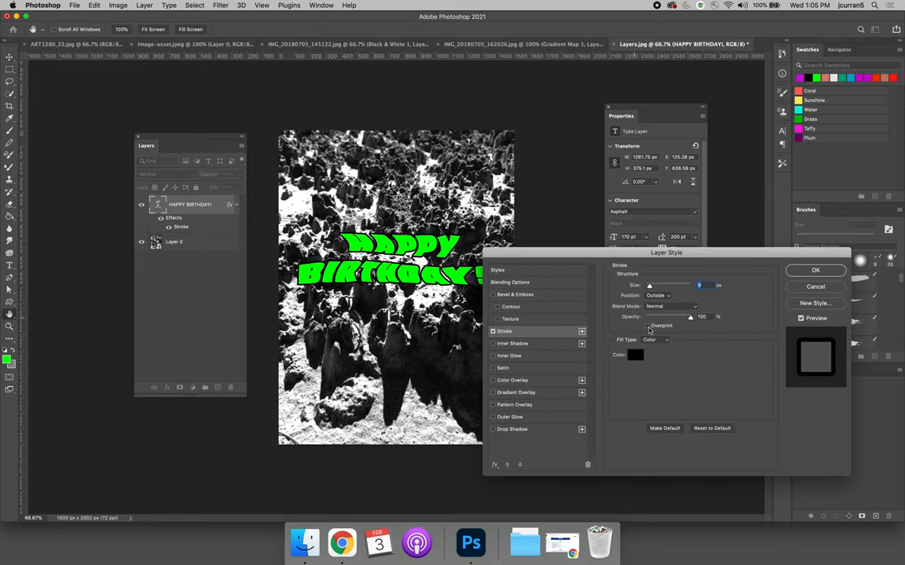
{"action": "mouse_move", "coordinate": [741, 347]}
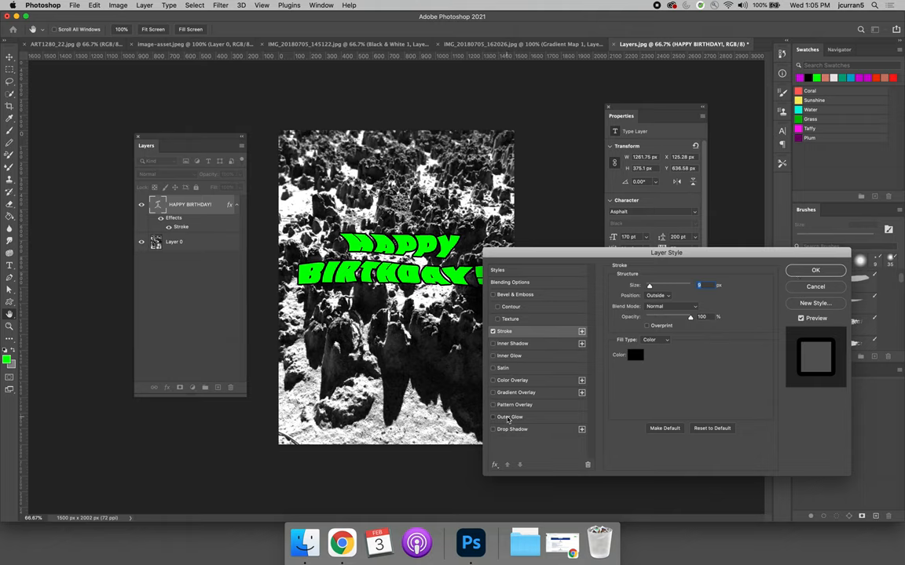
{"action": "left_click", "coordinate": [491, 418]}
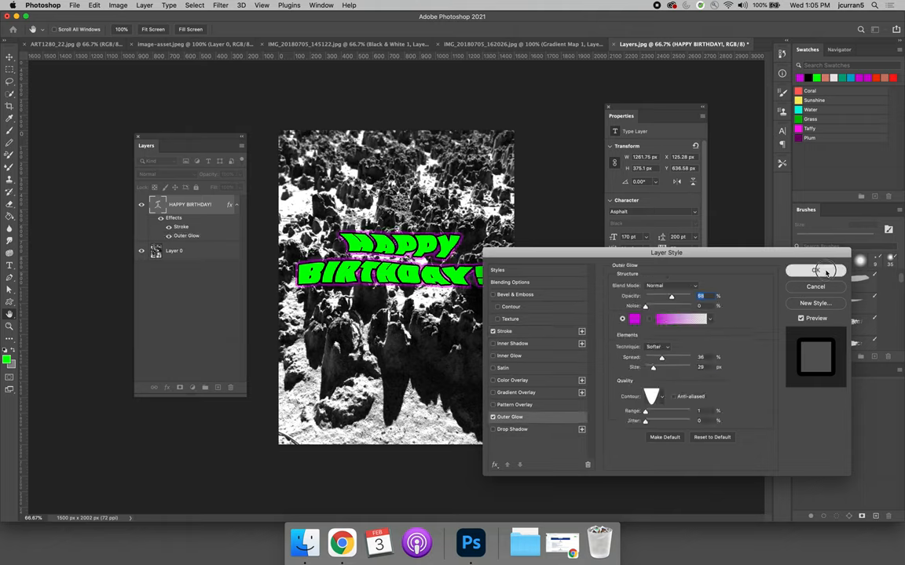
{"action": "left_click", "coordinate": [813, 270]}
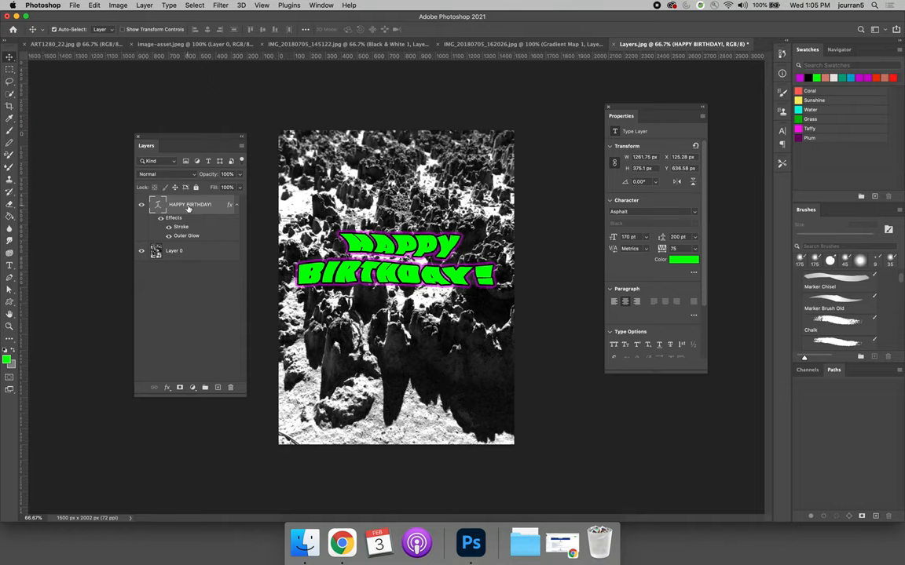
{"action": "left_click", "coordinate": [72, 6]}
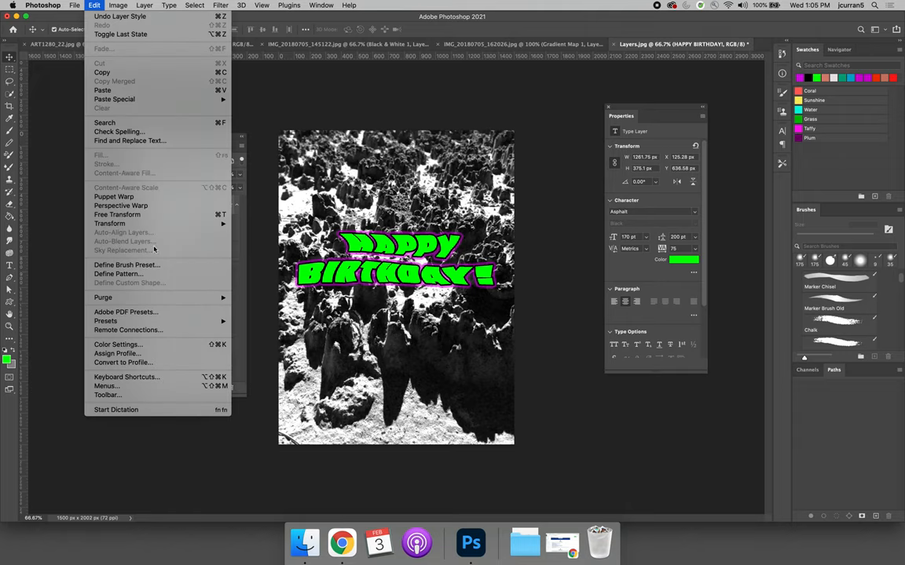